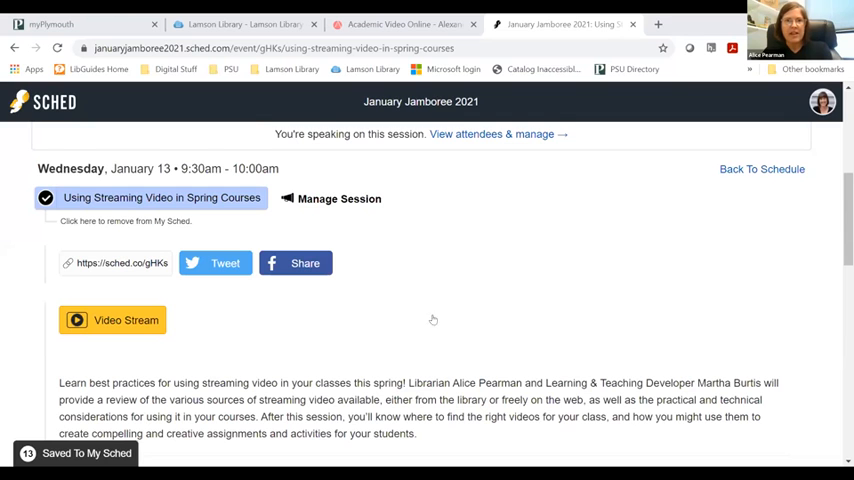
# Go from the Lamson Library homepage to the A-Z Databases list showing Academic Video Online.
pyautogui.click(243, 24)
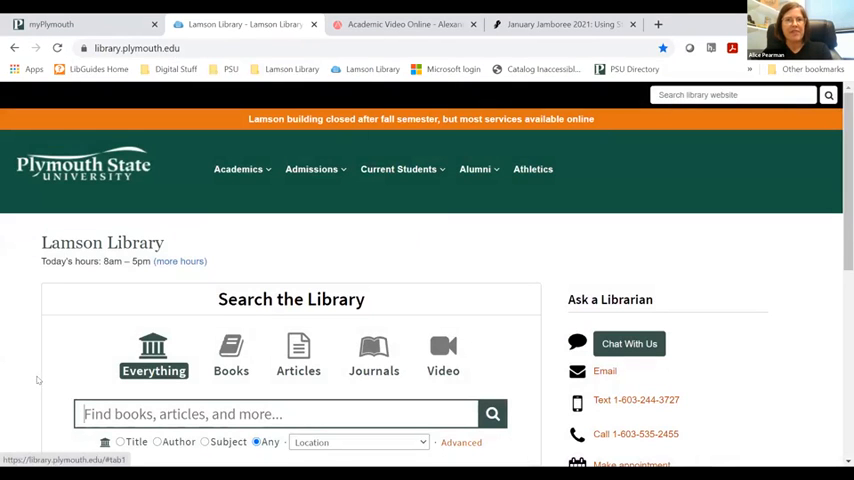
pyautogui.scroll(-3)
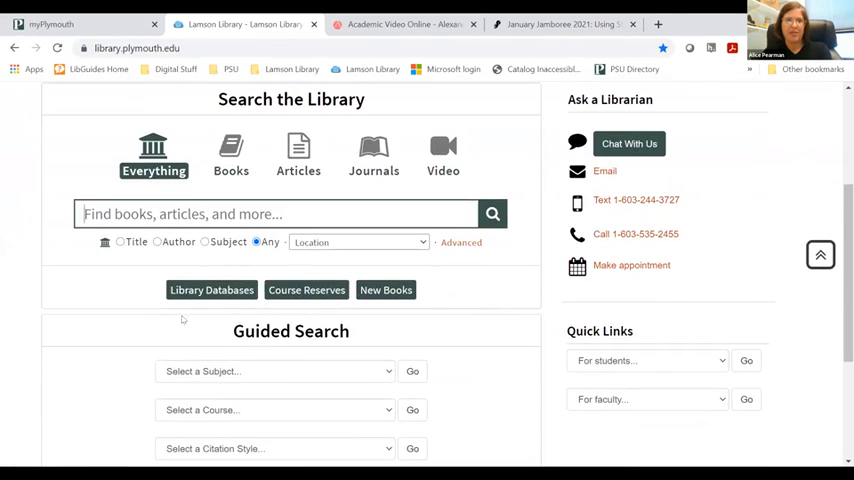
pyautogui.click(211, 290)
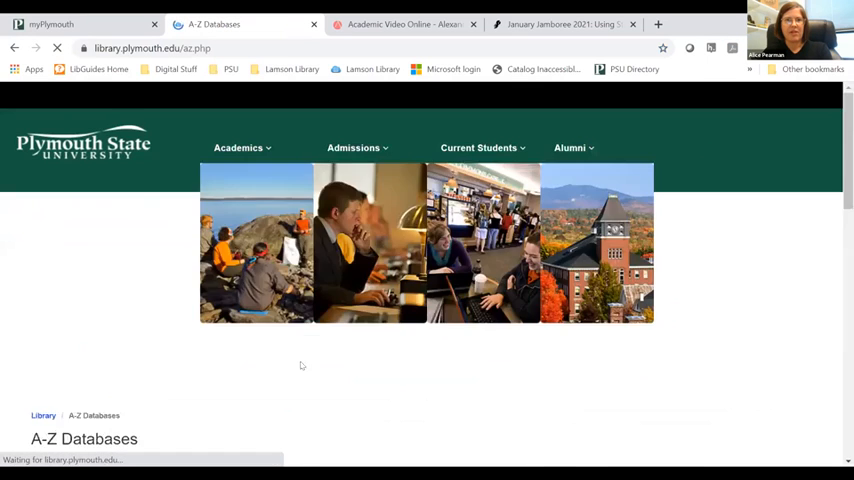
pyautogui.scroll(-3)
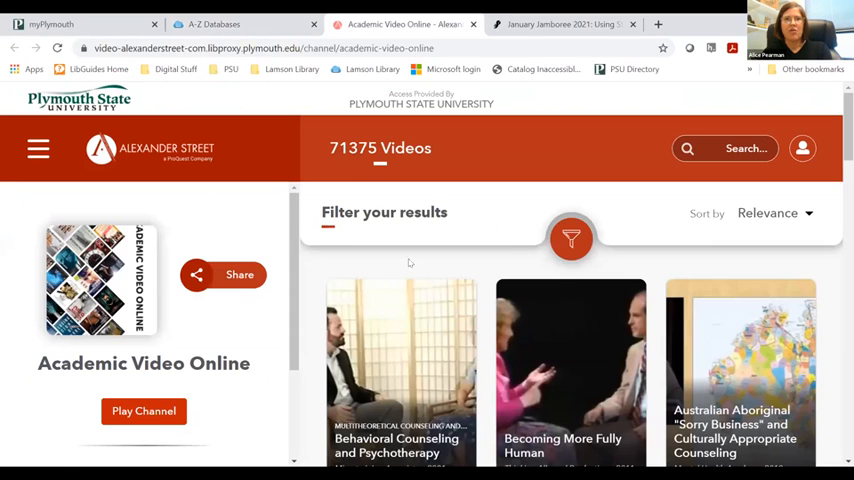
pyautogui.moveTo(493, 253)
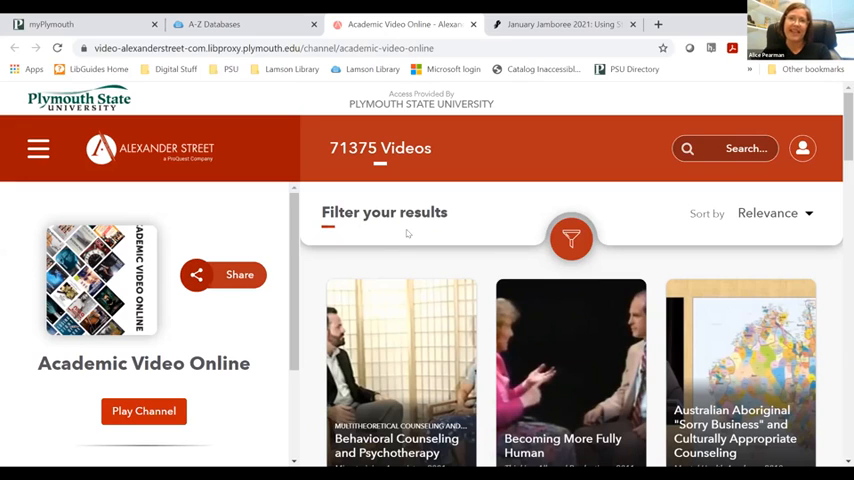
pyautogui.moveTo(435, 252)
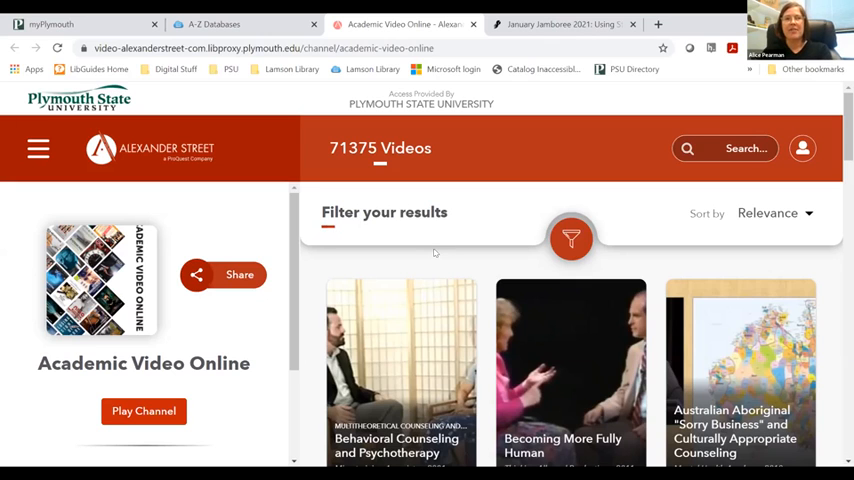
pyautogui.moveTo(487, 283)
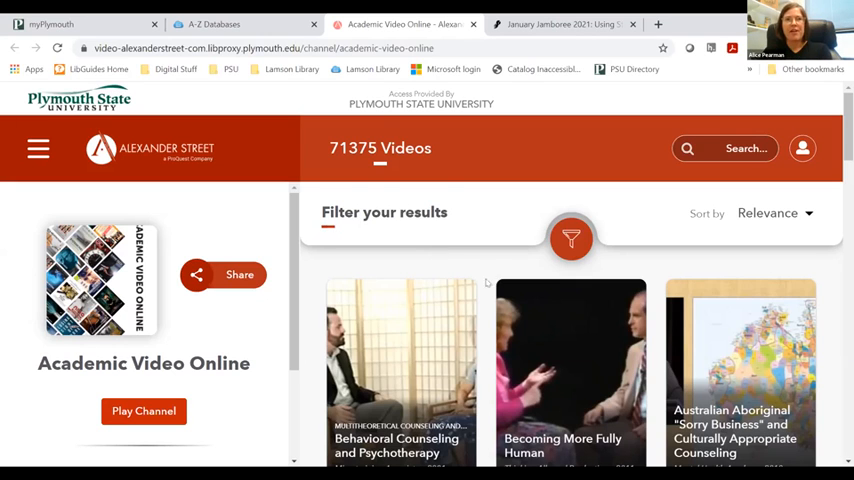
pyautogui.scroll(-3)
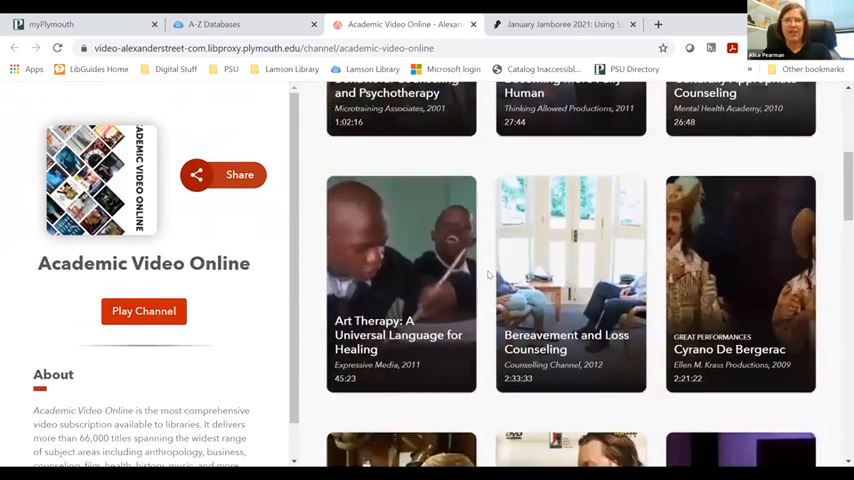
pyautogui.scroll(3)
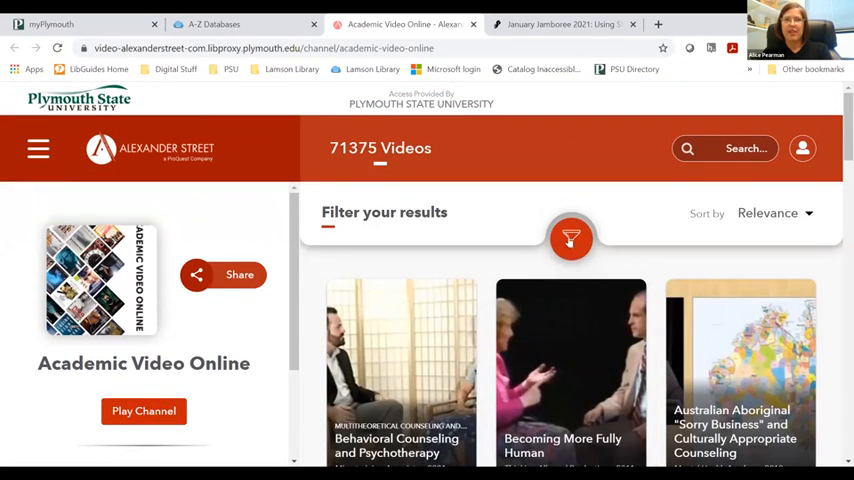
pyautogui.click(571, 239)
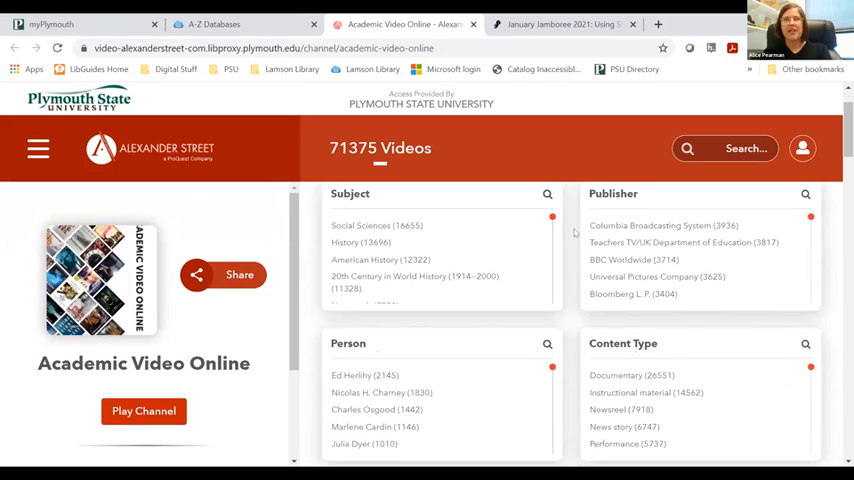
pyautogui.scroll(-3)
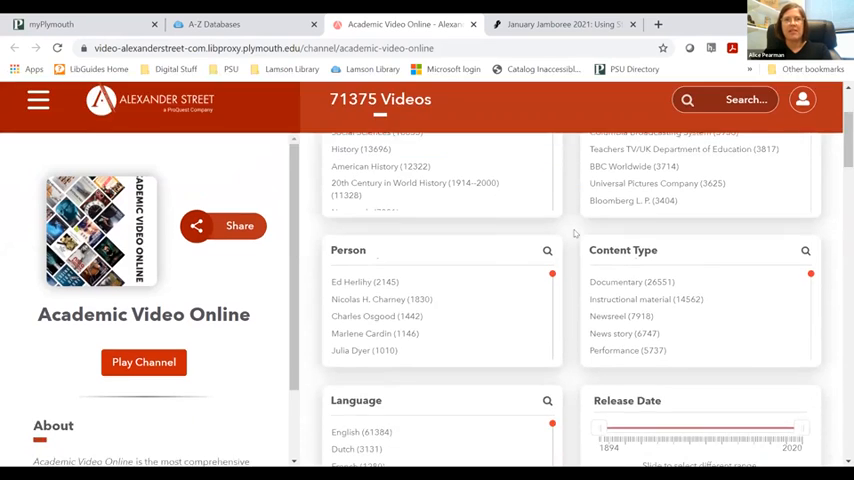
pyautogui.scroll(-3)
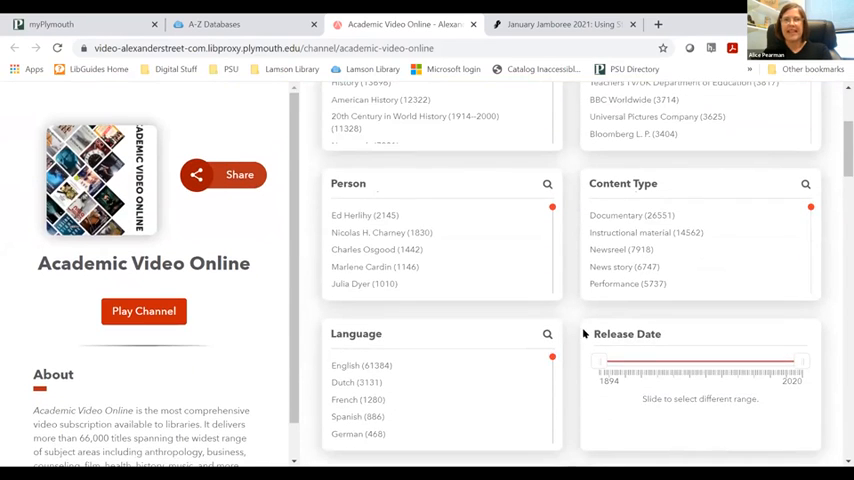
pyautogui.scroll(3)
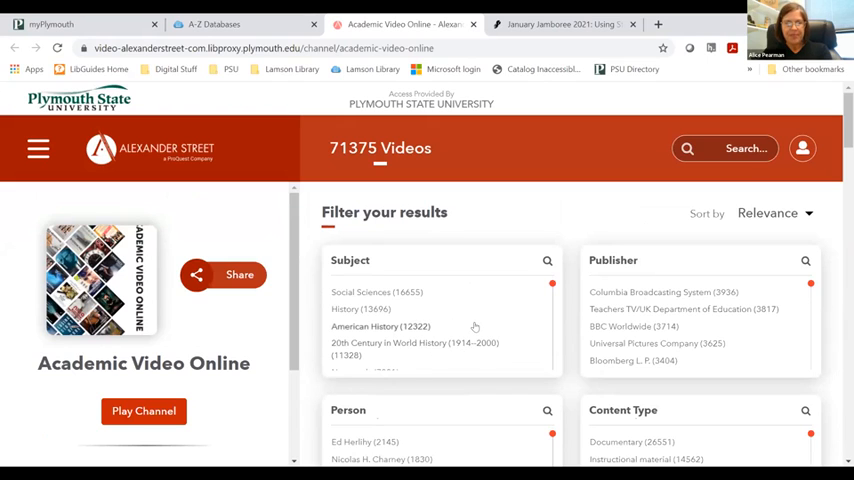
pyautogui.scroll(-3)
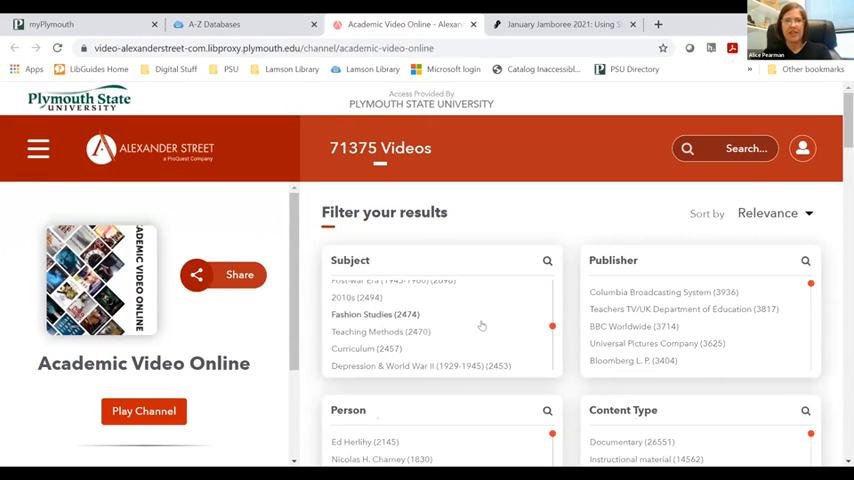
# Search subjects for 'health' and filter to Health Sciences (2390 videos).
pyautogui.click(547, 261)
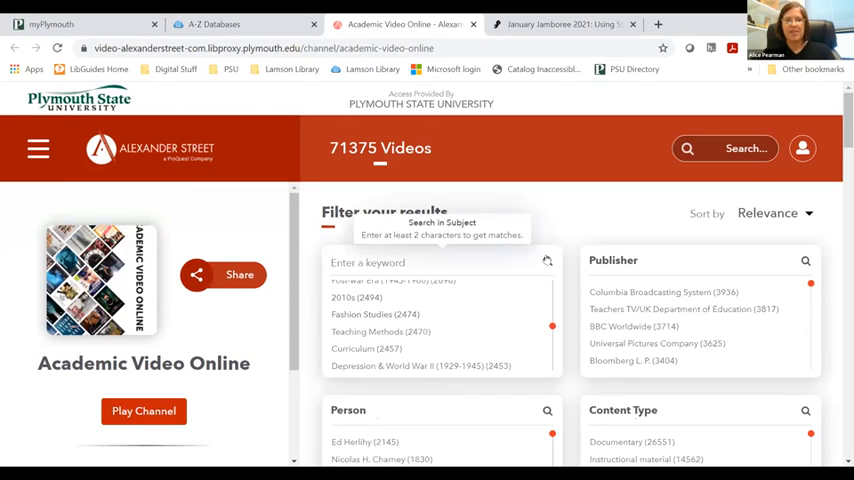
pyautogui.write('health c')
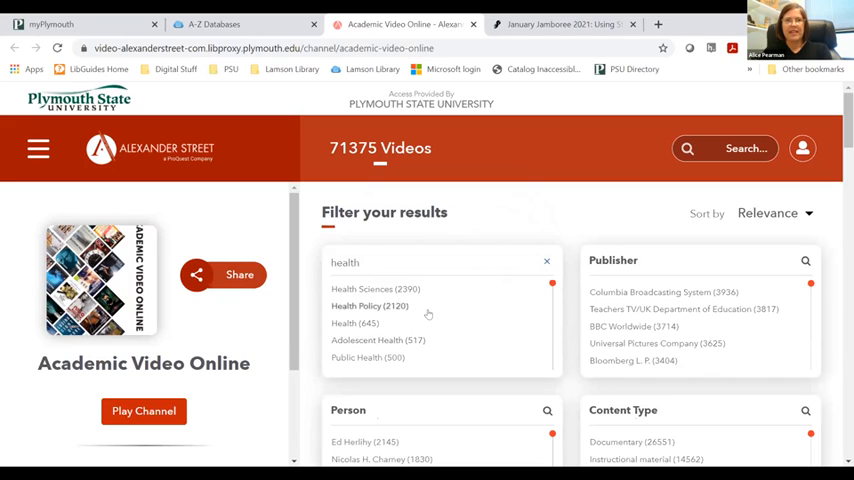
pyautogui.click(375, 289)
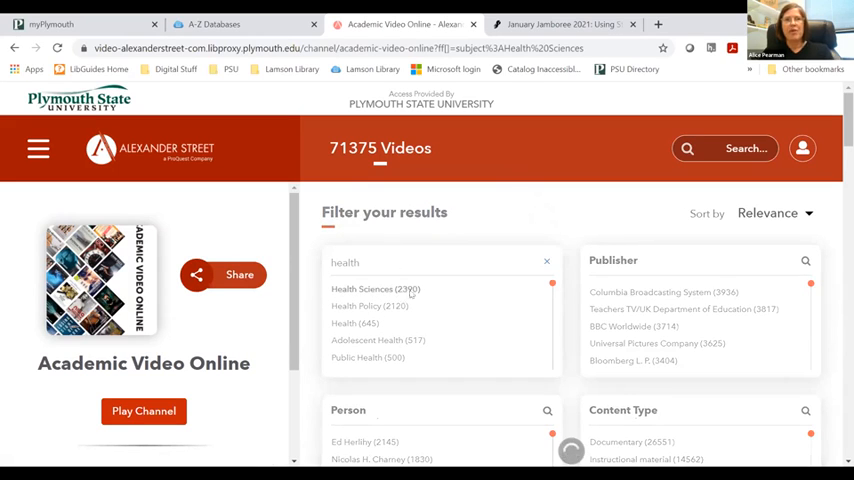
pyautogui.click(375, 289)
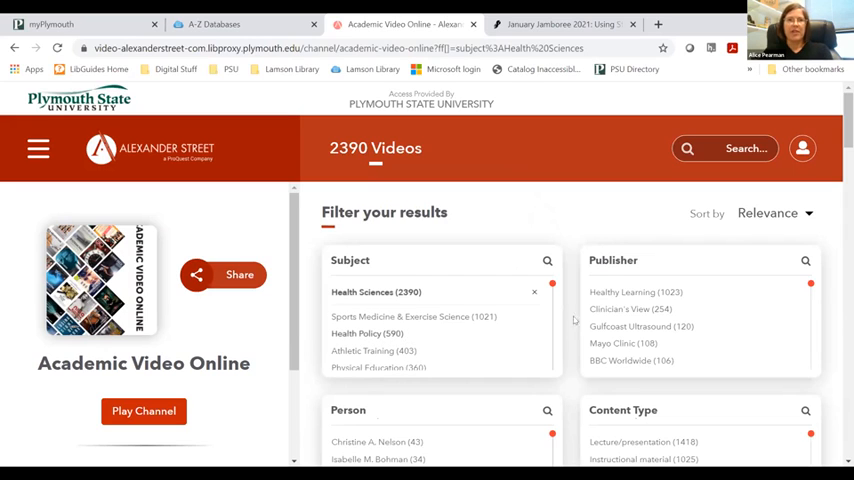
# Scroll through the narrowed Health Sciences results toward the Infection Control video.
pyautogui.scroll(-3)
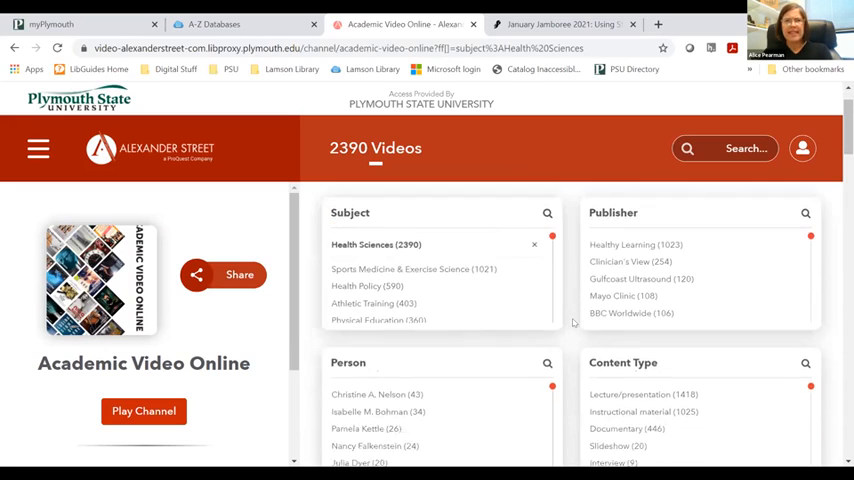
pyautogui.scroll(-3)
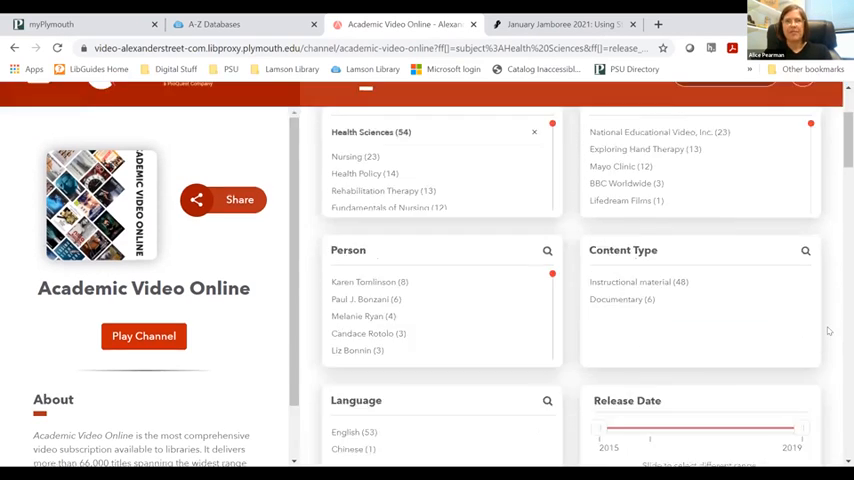
pyautogui.scroll(3)
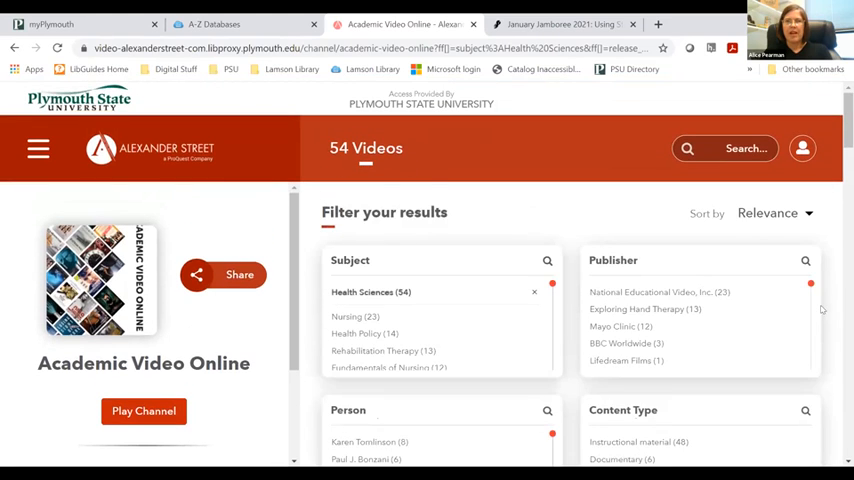
pyautogui.scroll(-3)
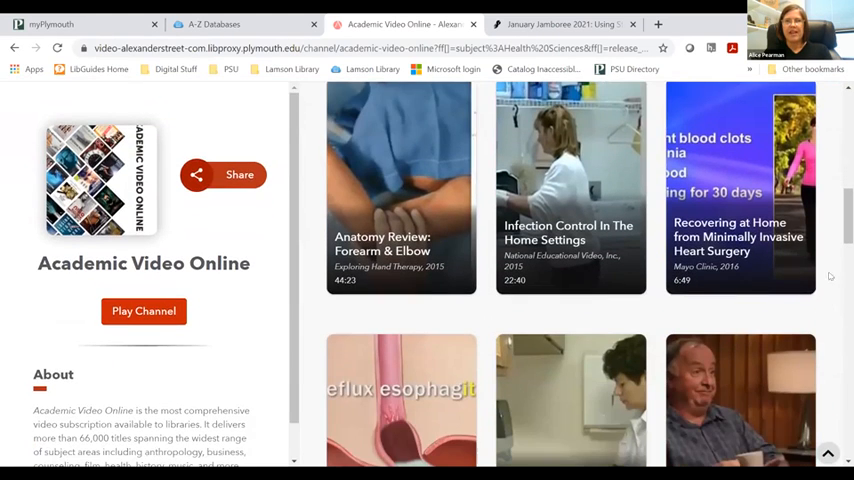
pyautogui.scroll(-3)
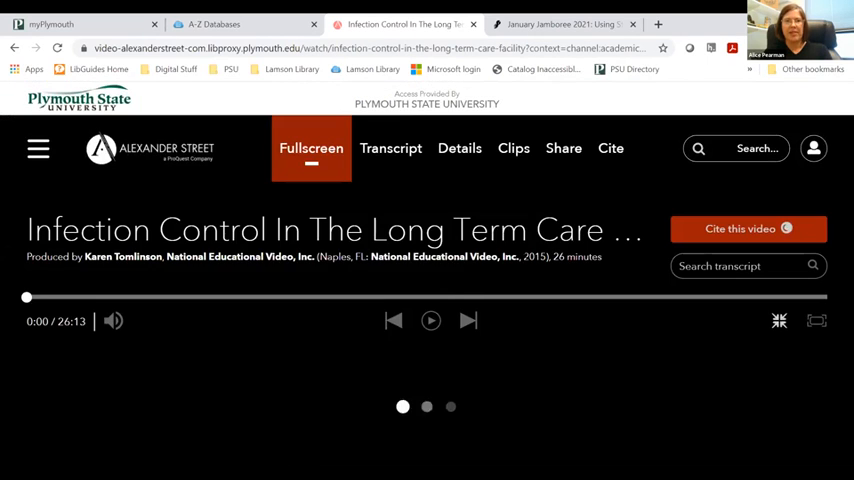
pyautogui.click(431, 320)
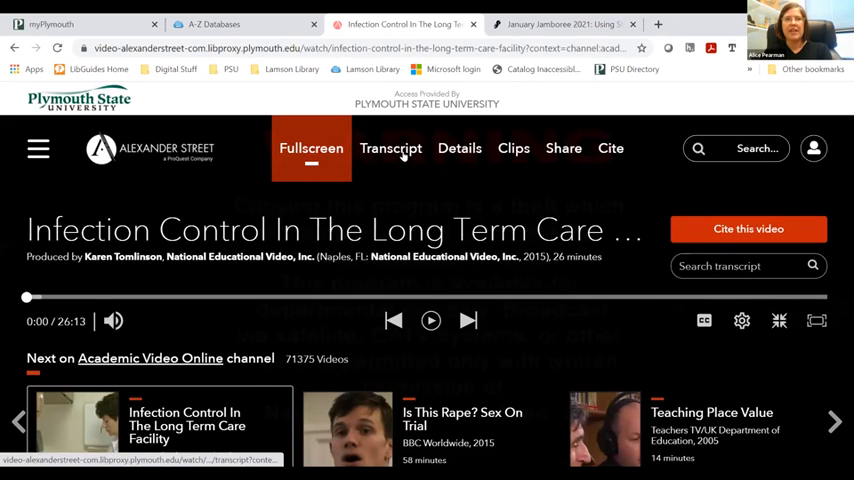
pyautogui.moveTo(563, 152)
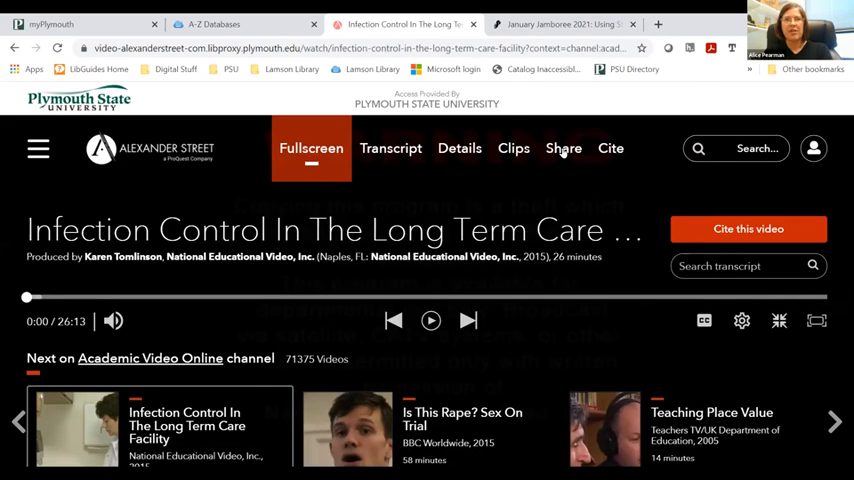
# Copy the permalink for 'Infection Control In The Long Term Care Facility' from Share.
pyautogui.click(563, 148)
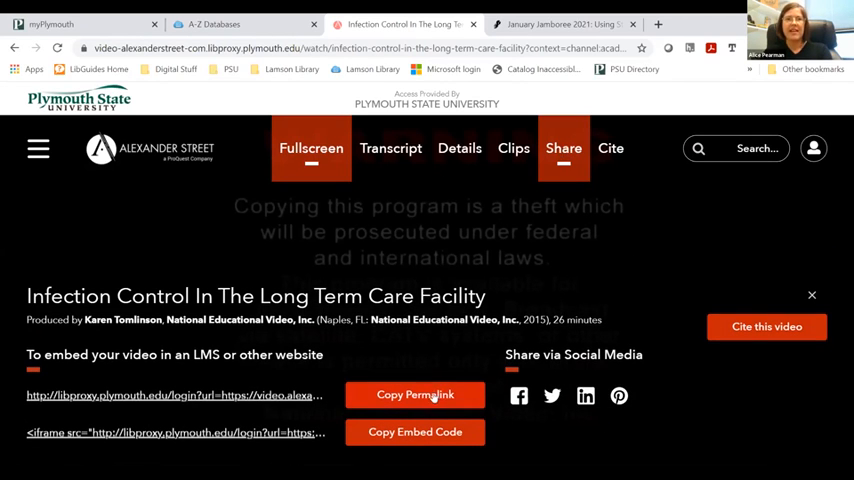
pyautogui.click(415, 394)
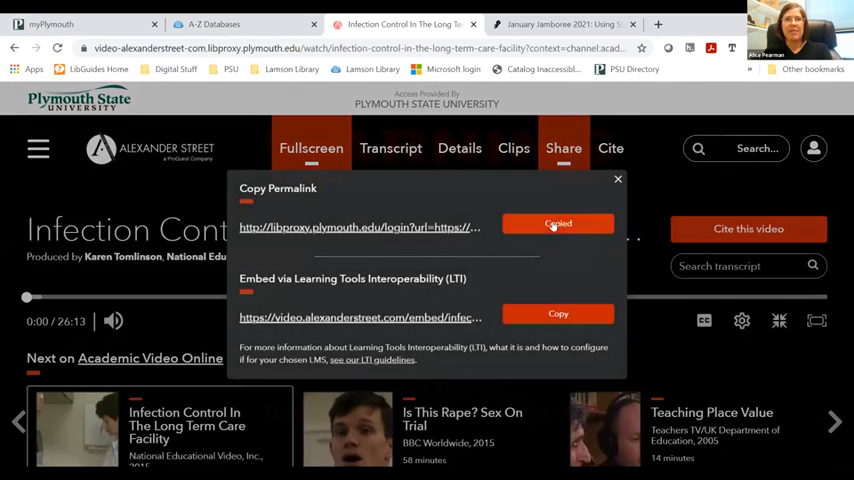
pyautogui.click(617, 180)
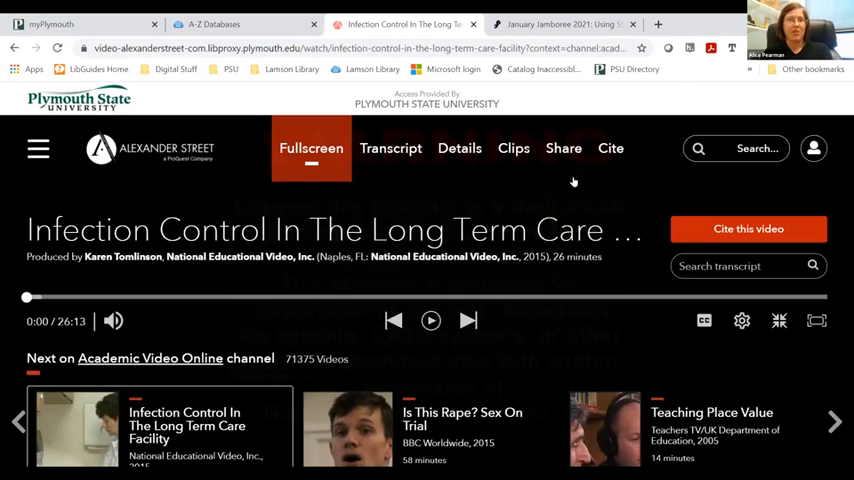
pyautogui.moveTo(487, 213)
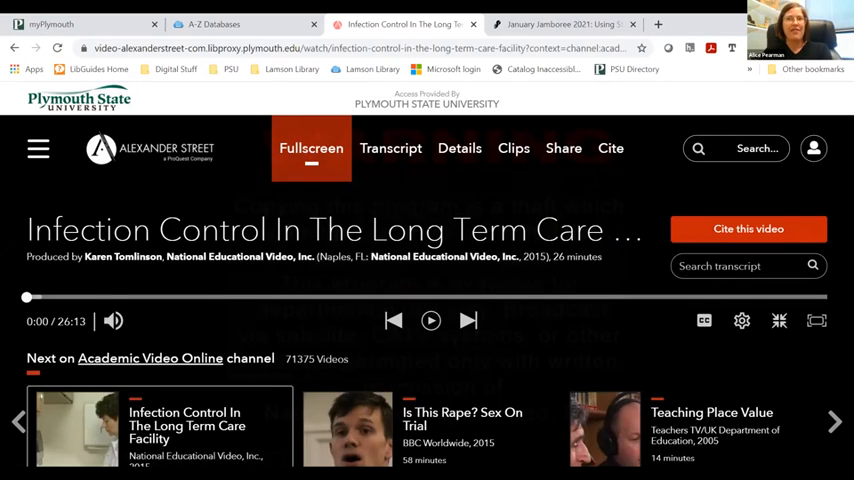
# Return to the 54-video Health Sciences results list.
pyautogui.click(150, 358)
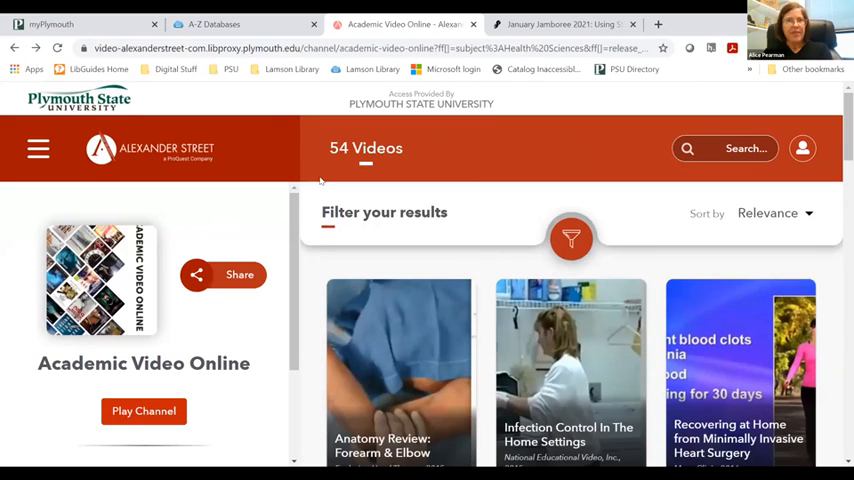
pyautogui.moveTo(318, 228)
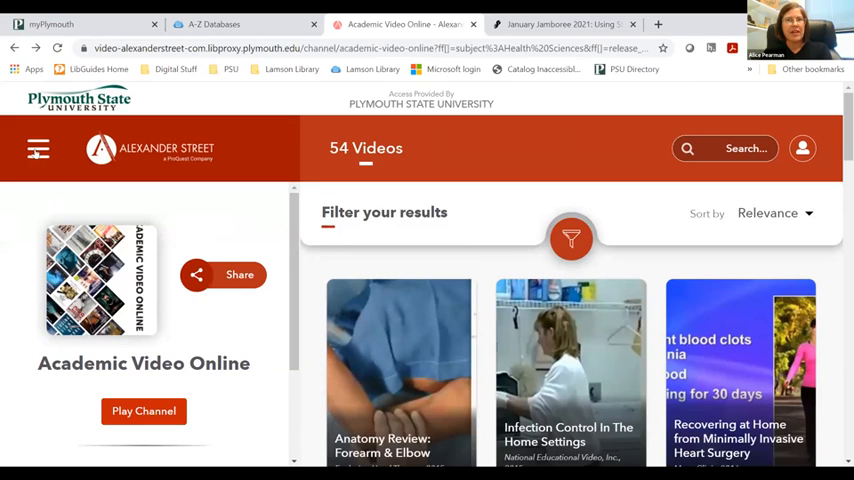
# Use the site menu to reach the All Channels page.
pyautogui.click(38, 149)
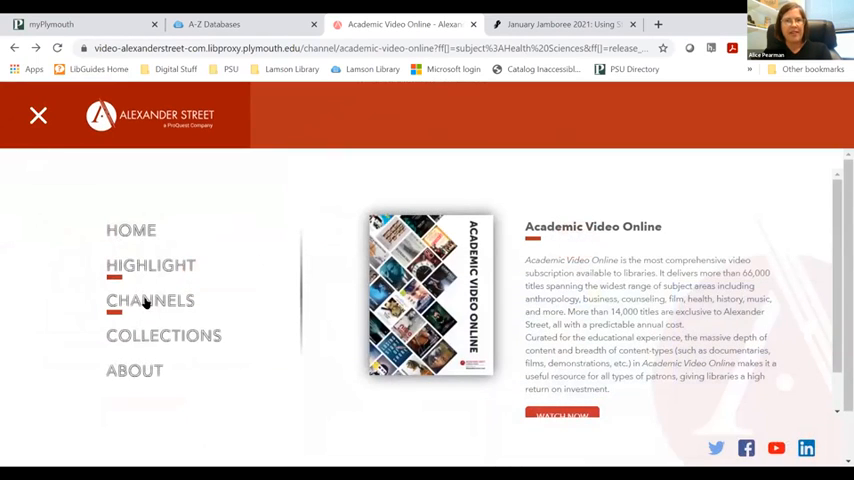
pyautogui.click(150, 300)
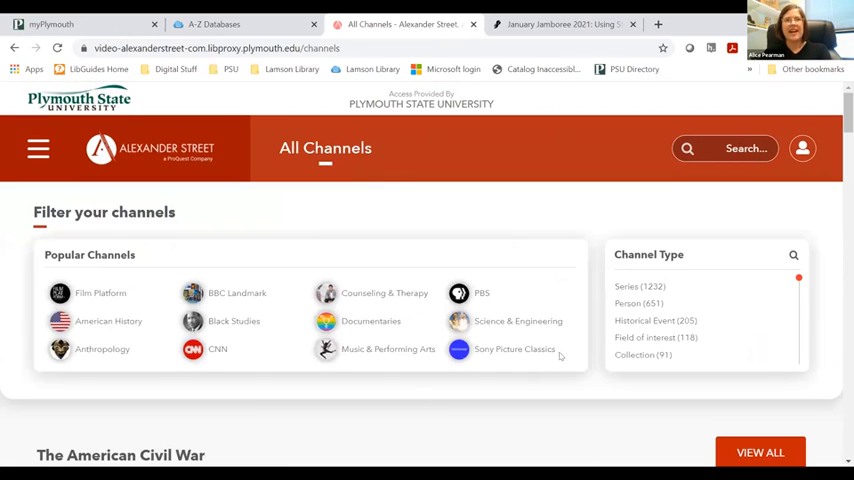
pyautogui.moveTo(487, 382)
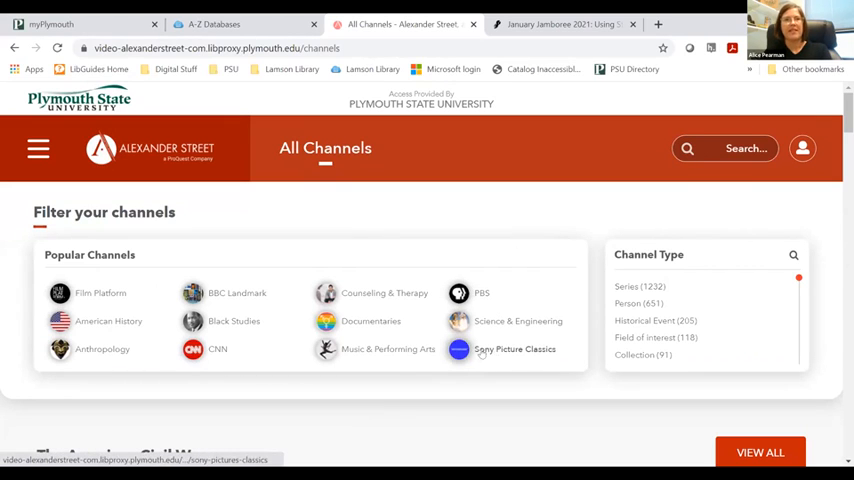
pyautogui.click(100, 293)
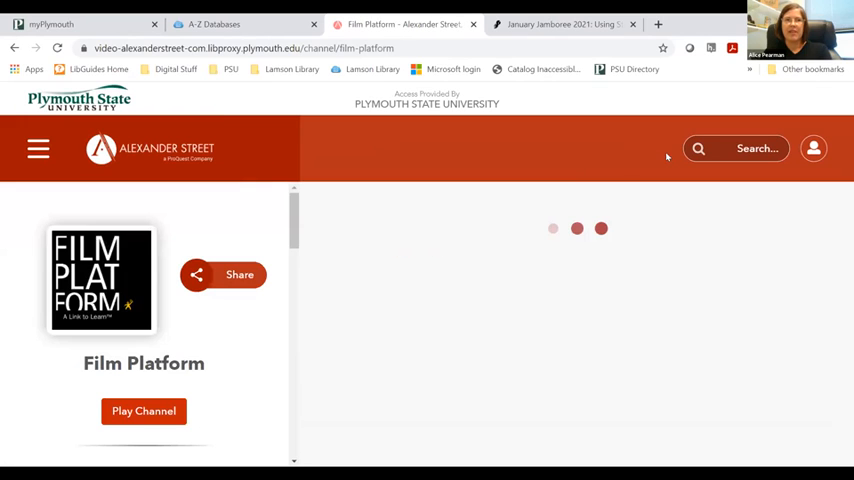
pyautogui.moveTo(835, 323)
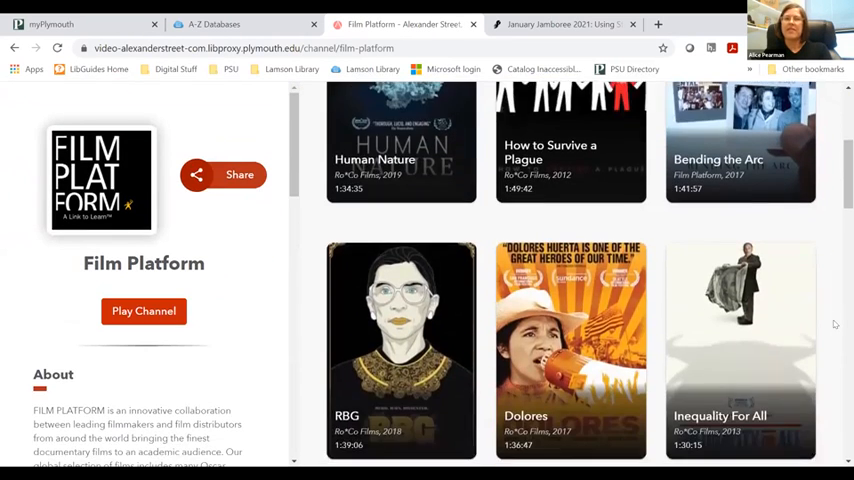
pyautogui.scroll(-3)
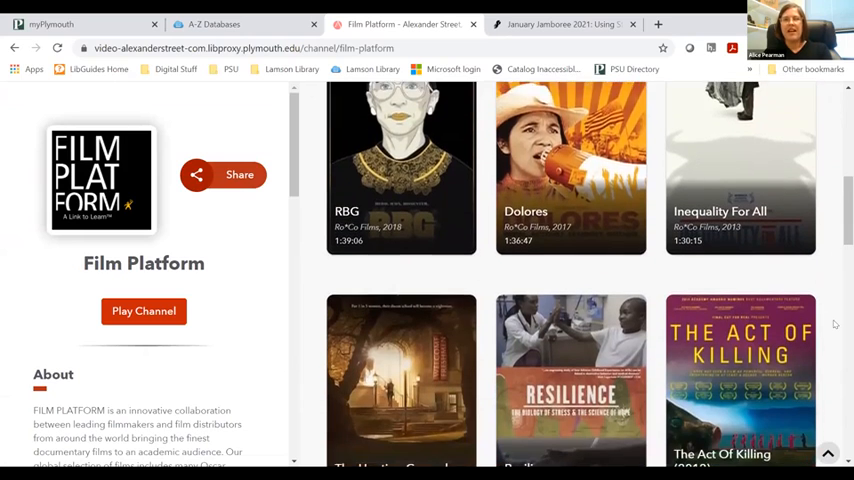
pyautogui.scroll(-3)
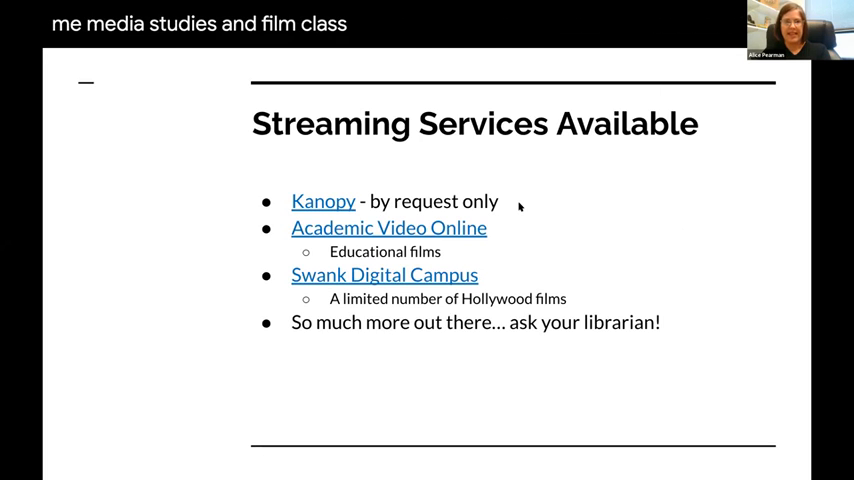
pyautogui.moveTo(585, 233)
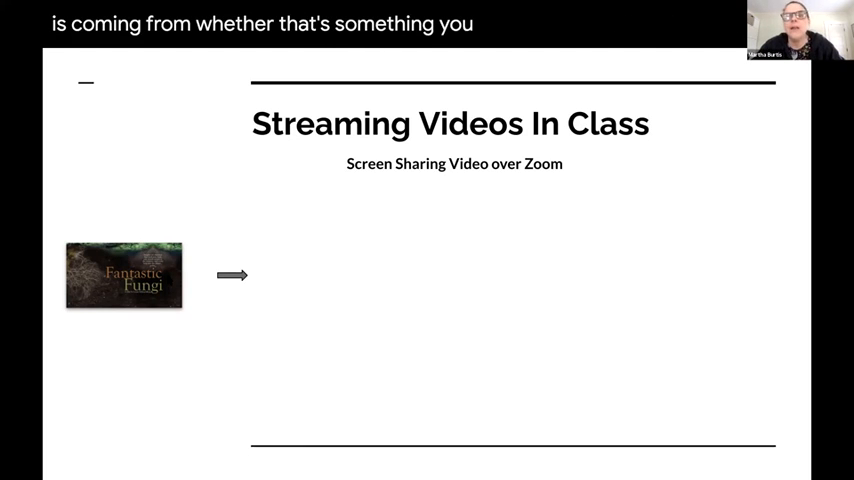
pyautogui.moveTo(256, 318)
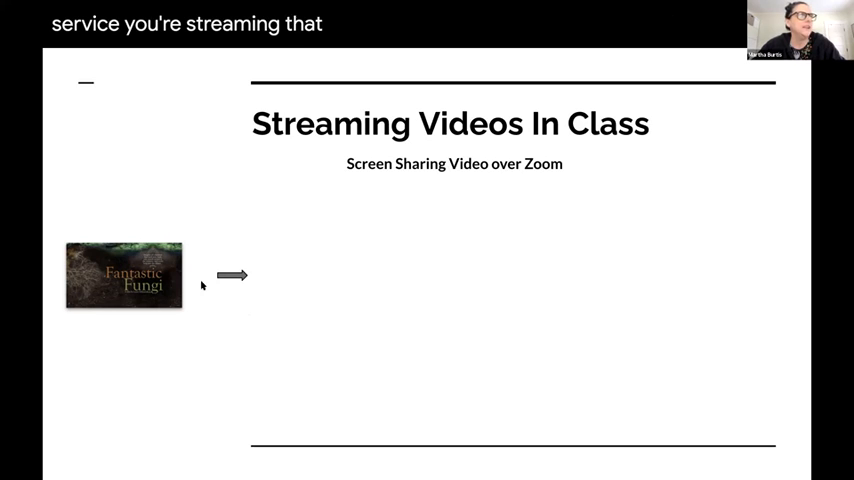
pyautogui.moveTo(331, 344)
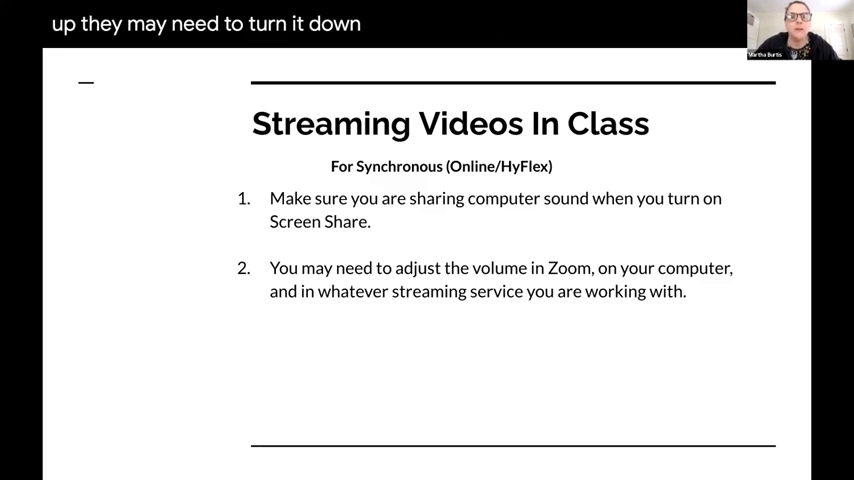
pyautogui.moveTo(343, 367)
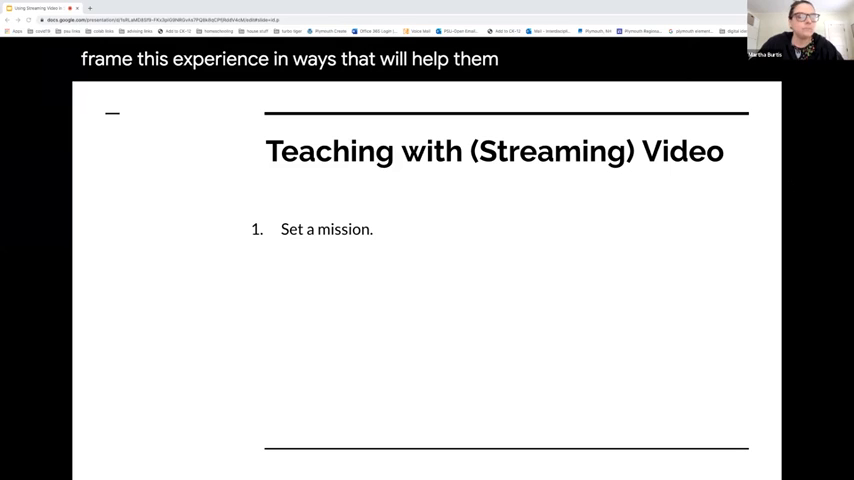
pyautogui.moveTo(766, 287)
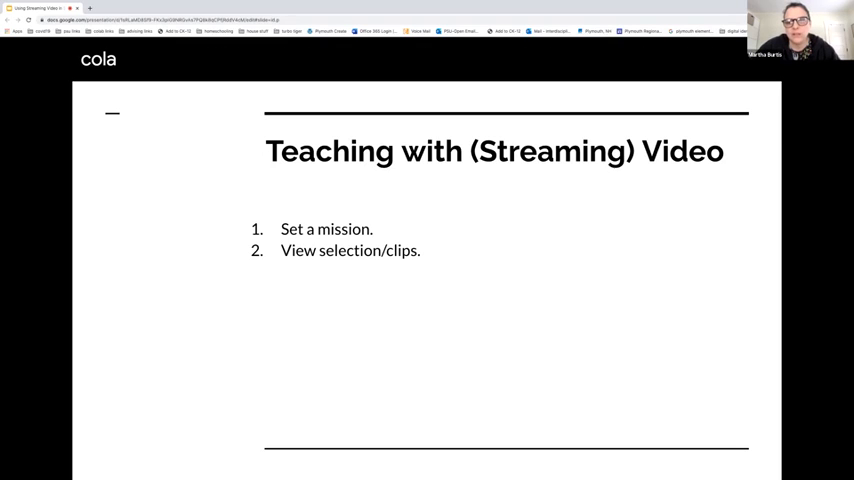
# Enter the text 'there' on the 'Teaching with (Streaming) Video' slide.
pyautogui.write('therest of their experience that')
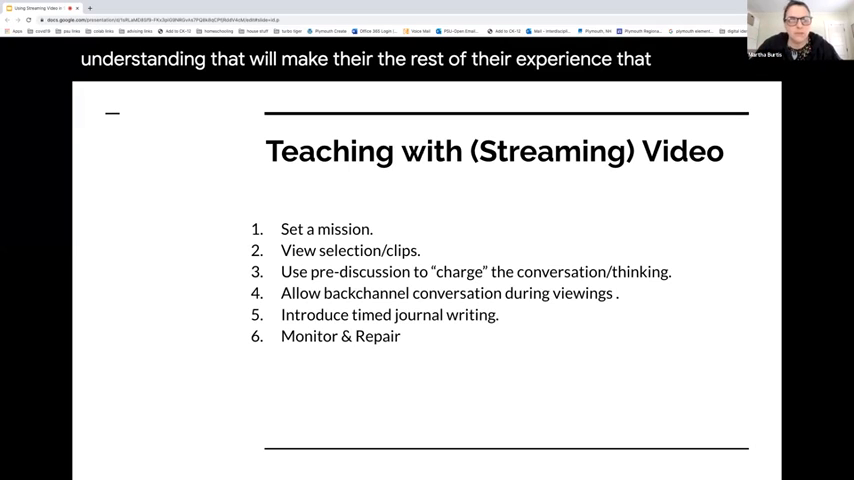
pyautogui.moveTo(502, 353)
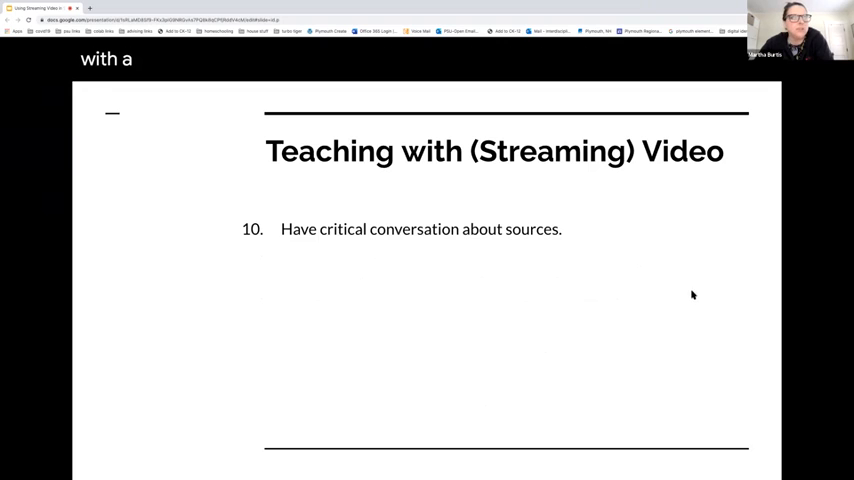
pyautogui.moveTo(95, 403)
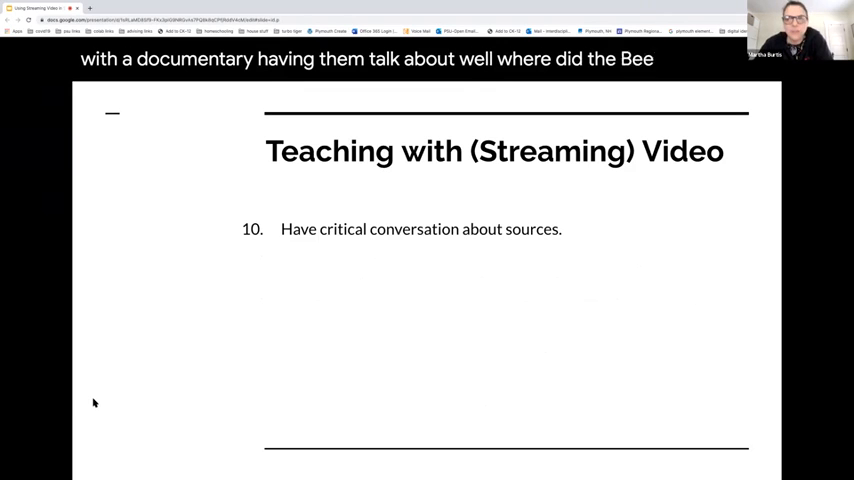